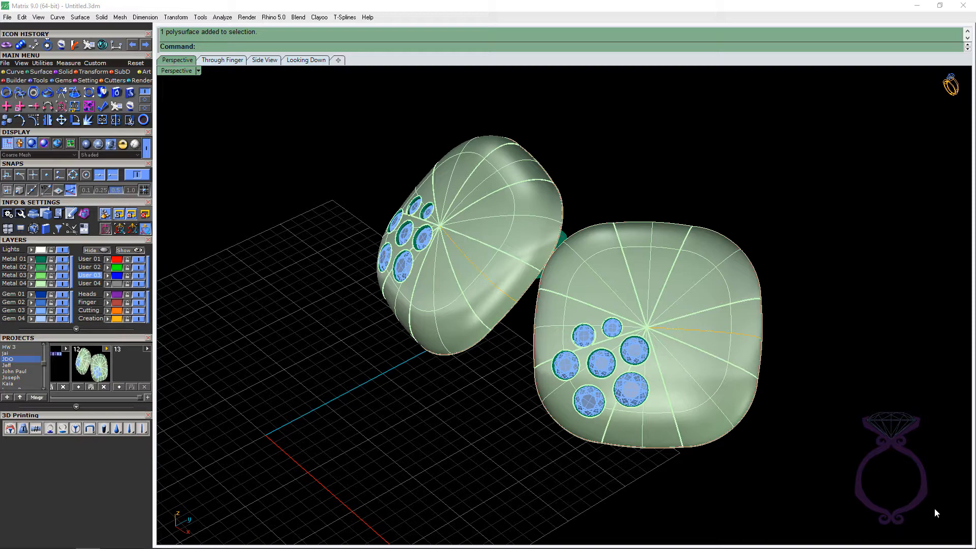
mouse_move(831, 507)
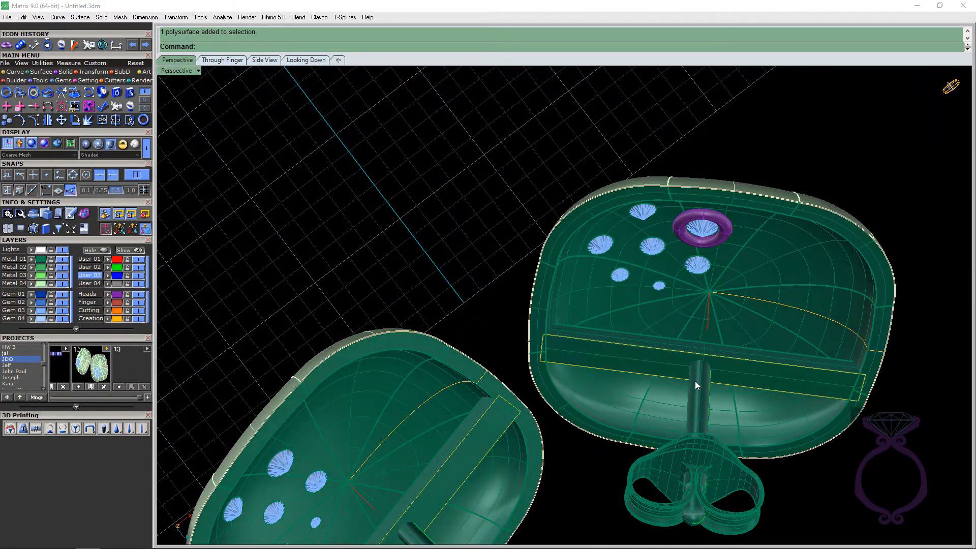
mouse_move(650, 299)
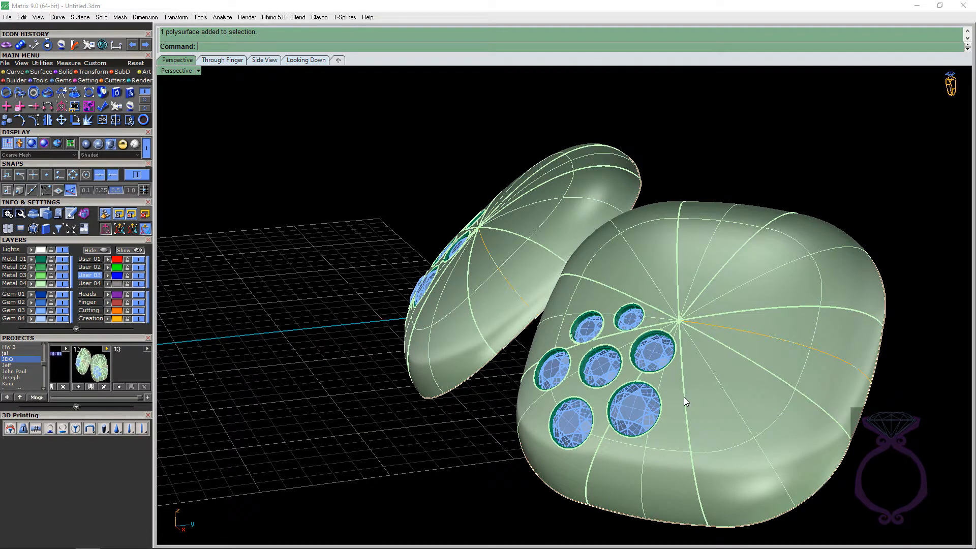
mouse_move(683, 421)
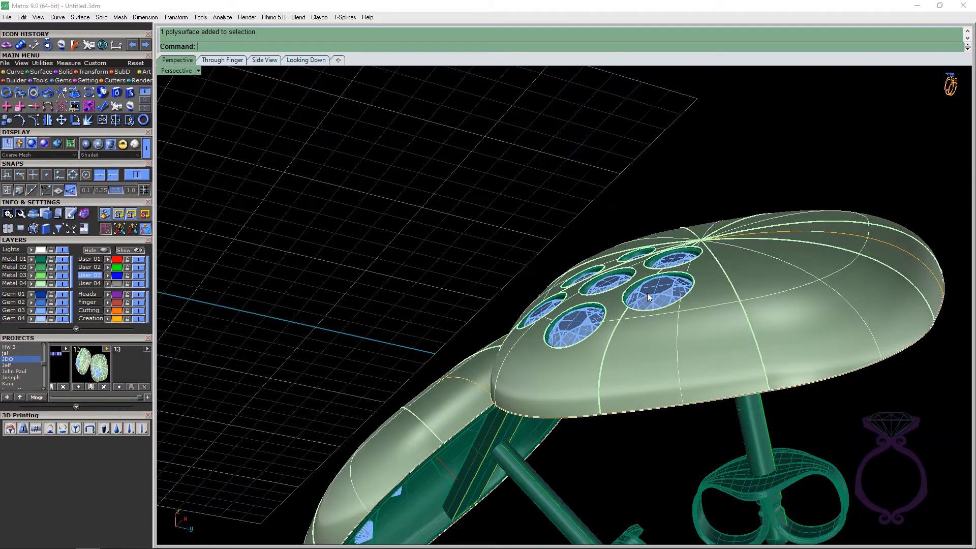
mouse_move(828, 306)
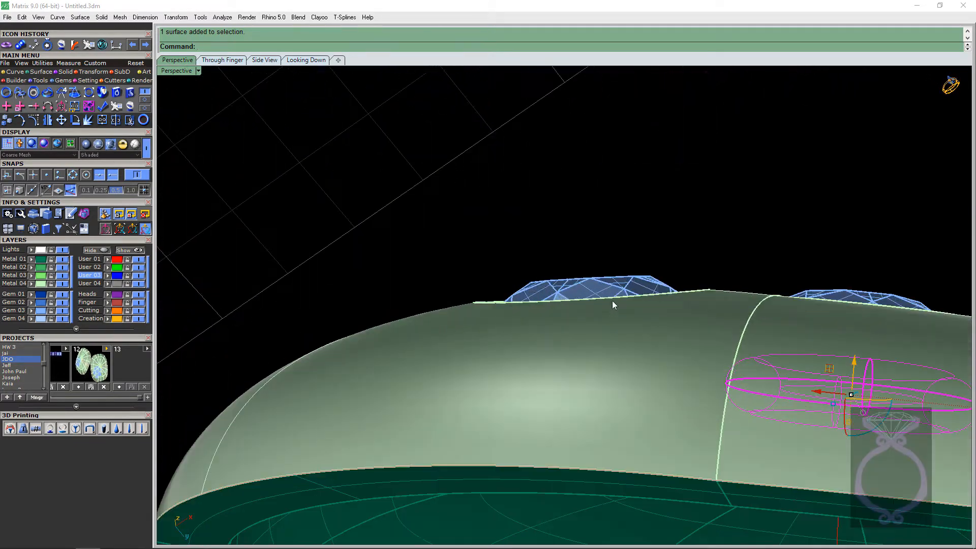
mouse_move(781, 290)
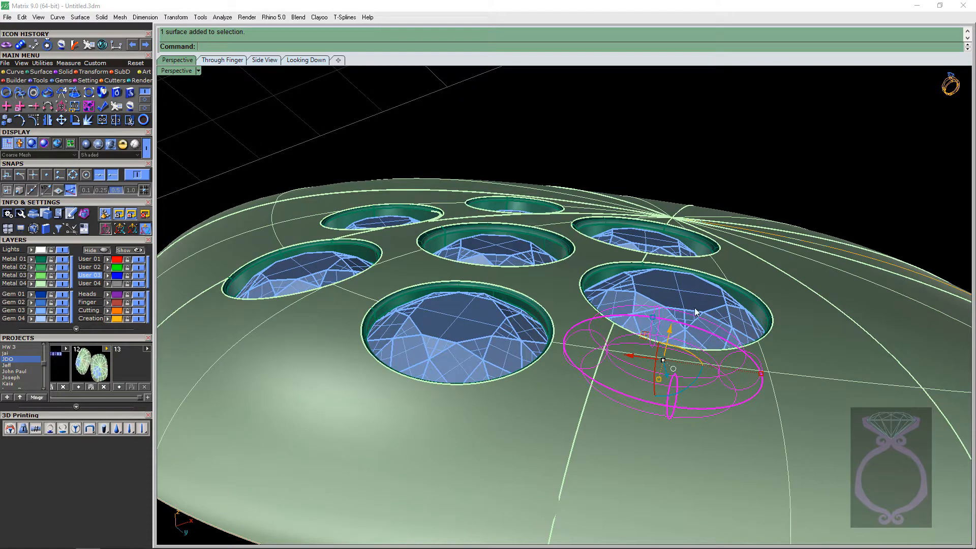
mouse_move(721, 313)
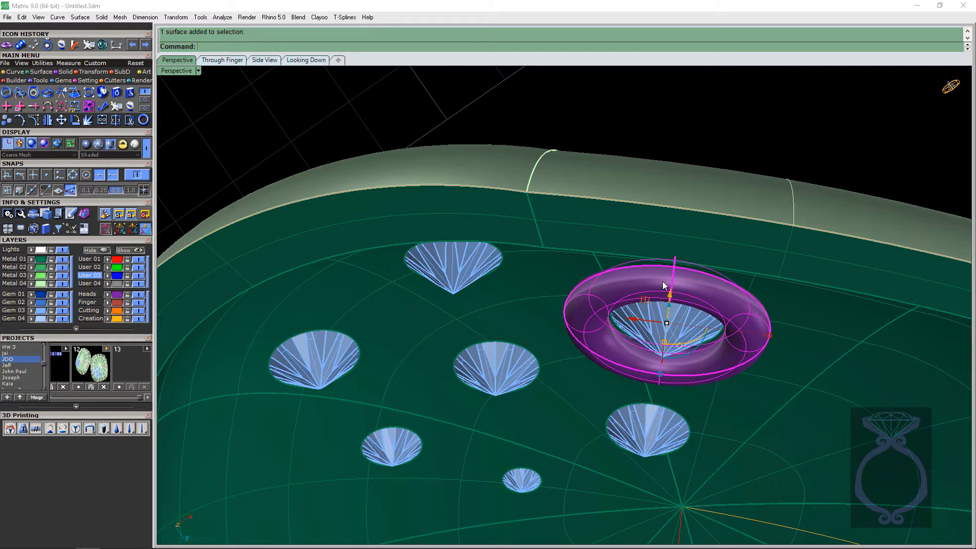
mouse_move(695, 288)
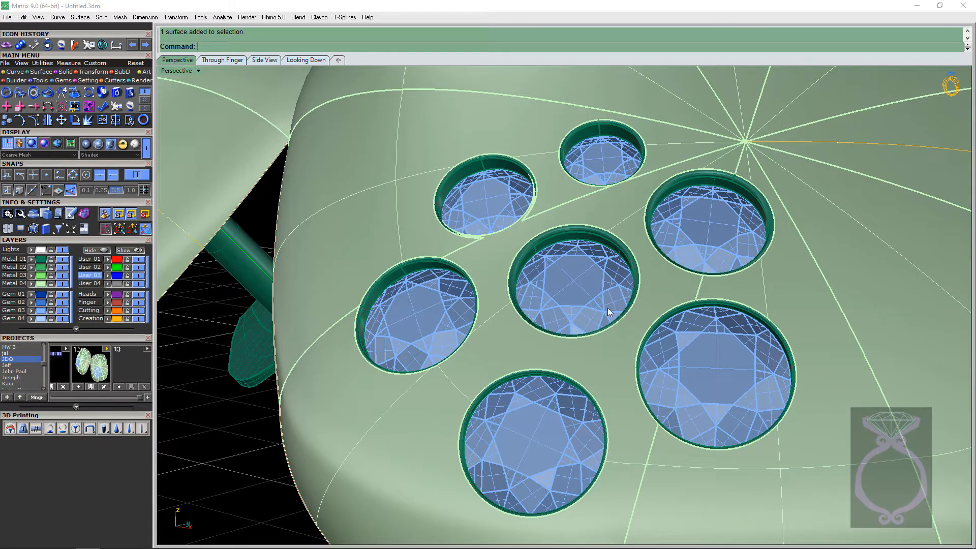
mouse_move(481, 305)
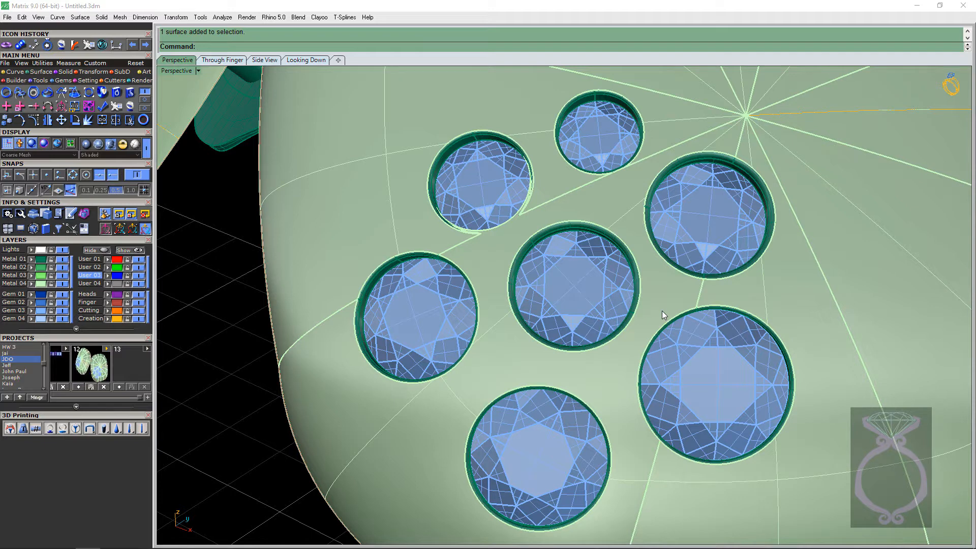
mouse_move(557, 258)
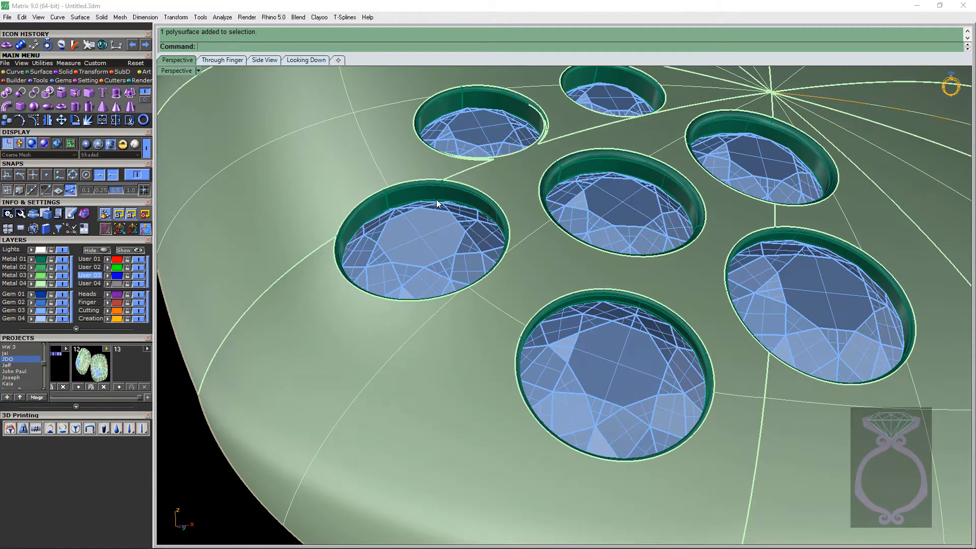
mouse_move(416, 190)
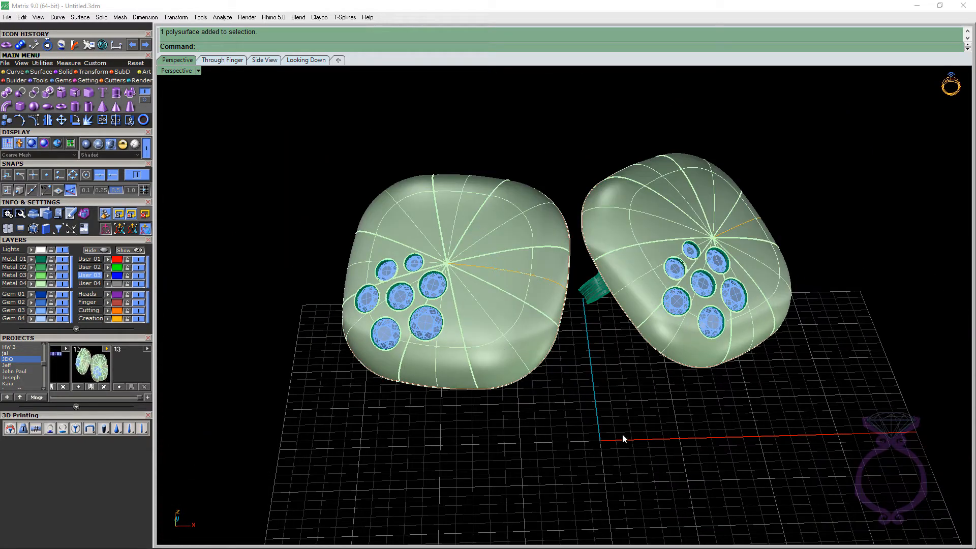
mouse_move(597, 440)
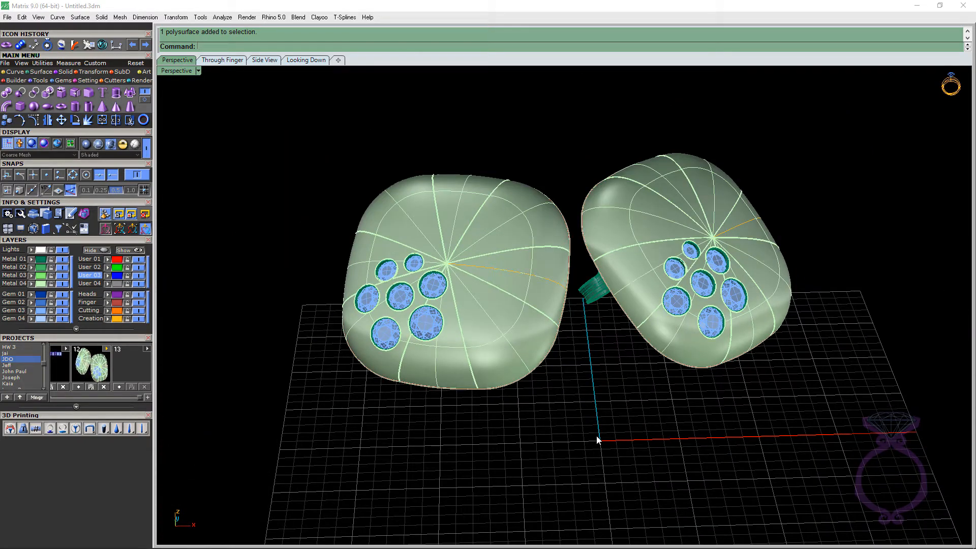
mouse_move(739, 302)
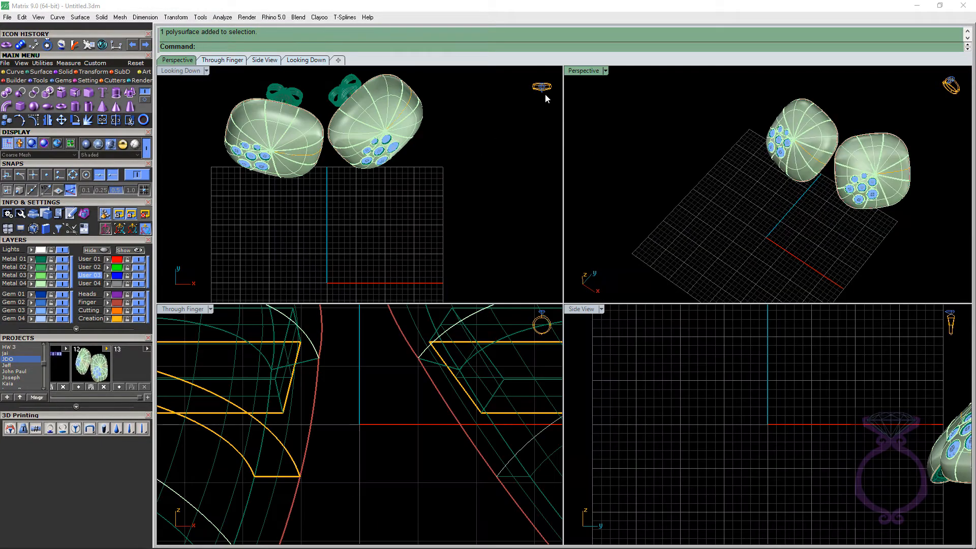
mouse_move(565, 362)
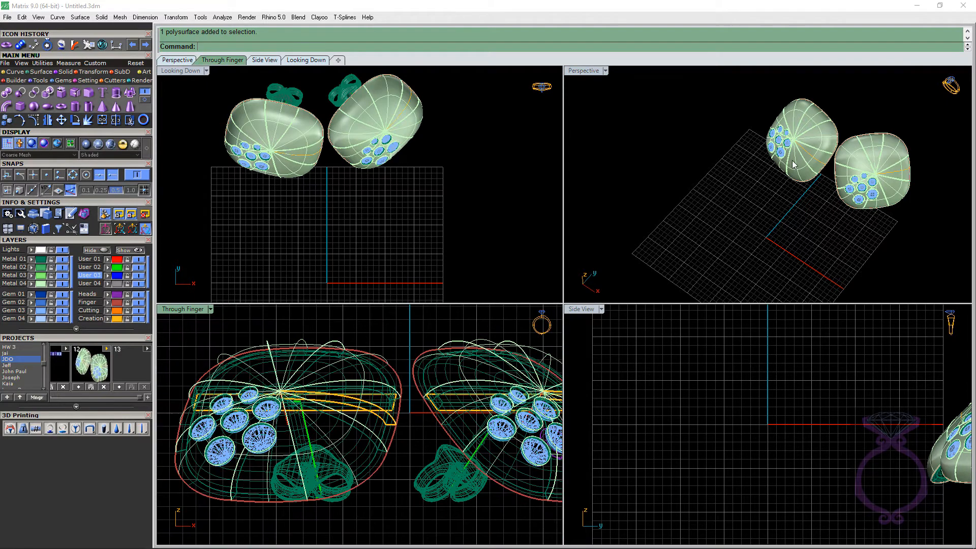
mouse_move(575, 76)
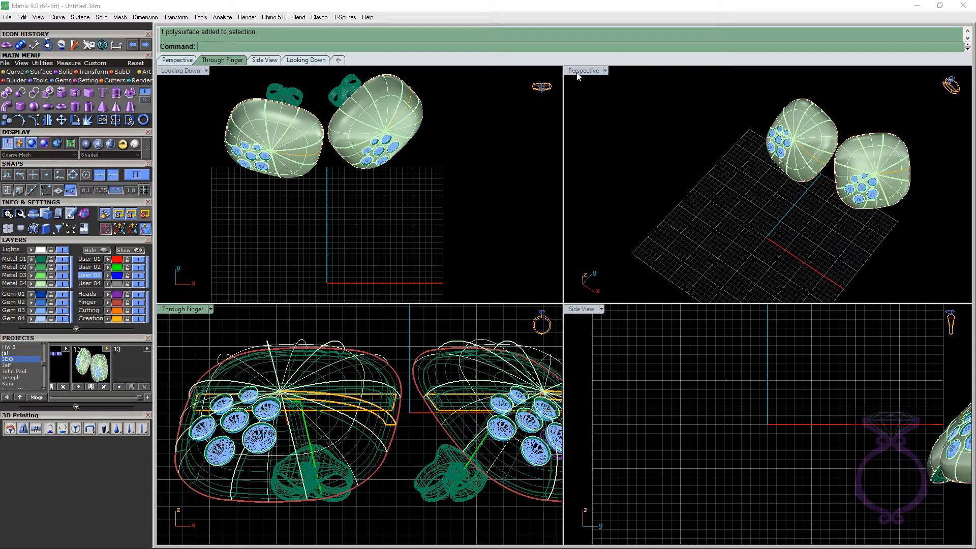
Select the larger round stone on one earring with the perspective view enlarged.
double_click(583, 70)
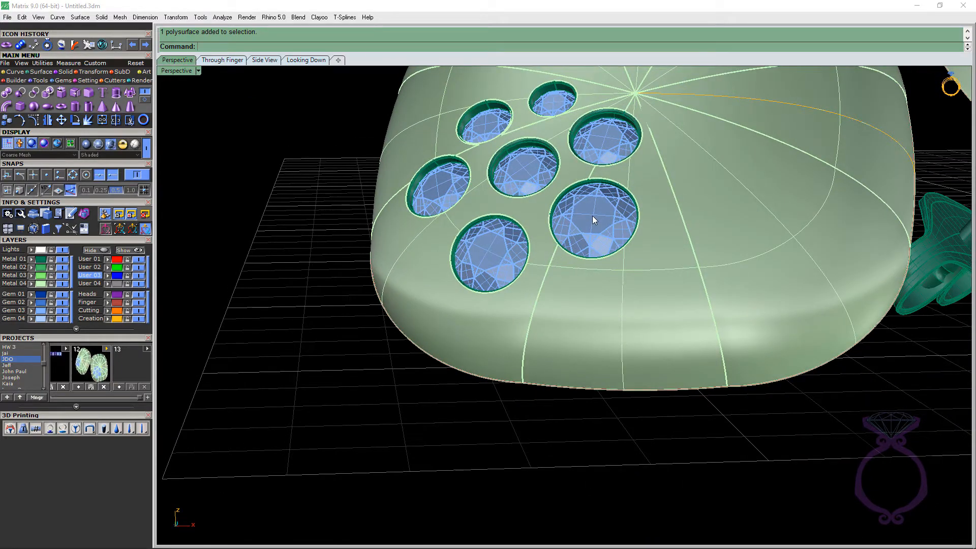
left_click(588, 224)
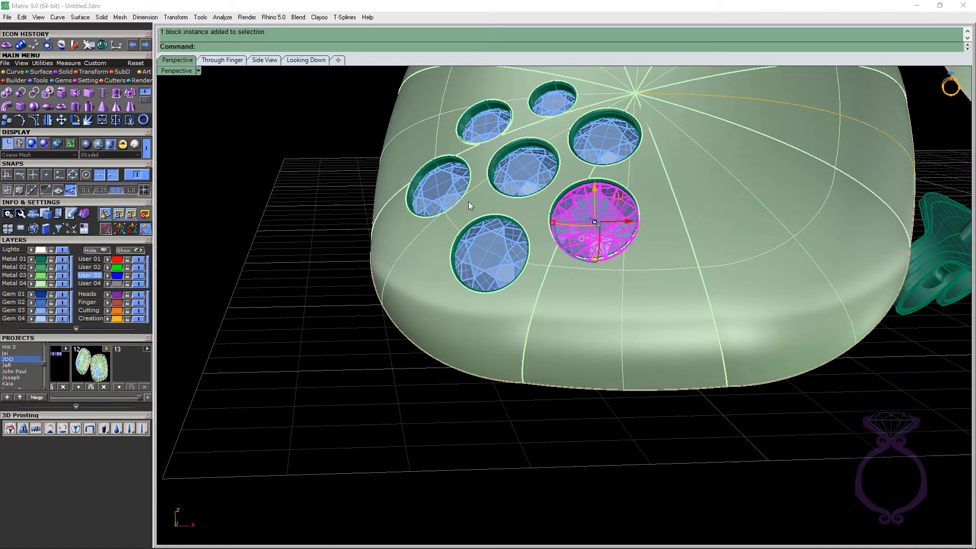
mouse_move(57, 143)
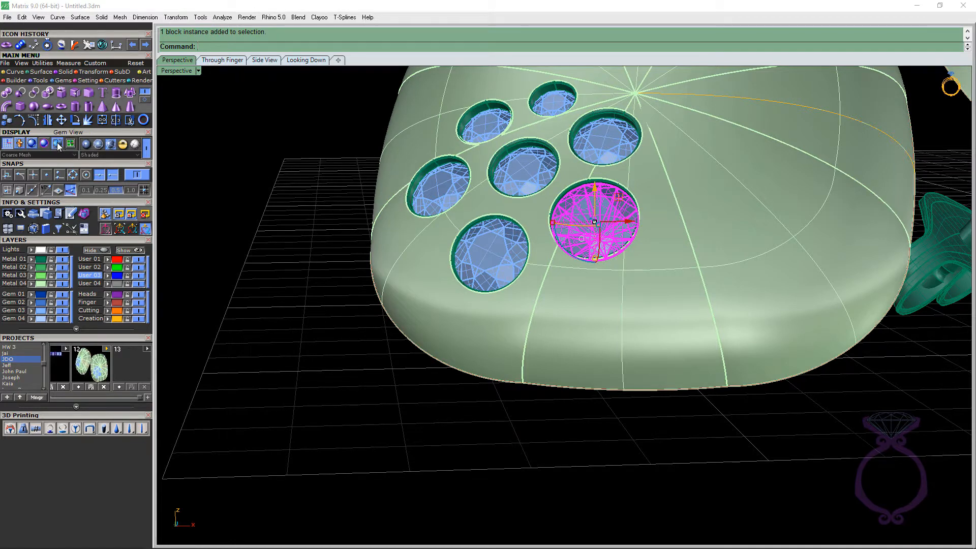
left_click(70, 143)
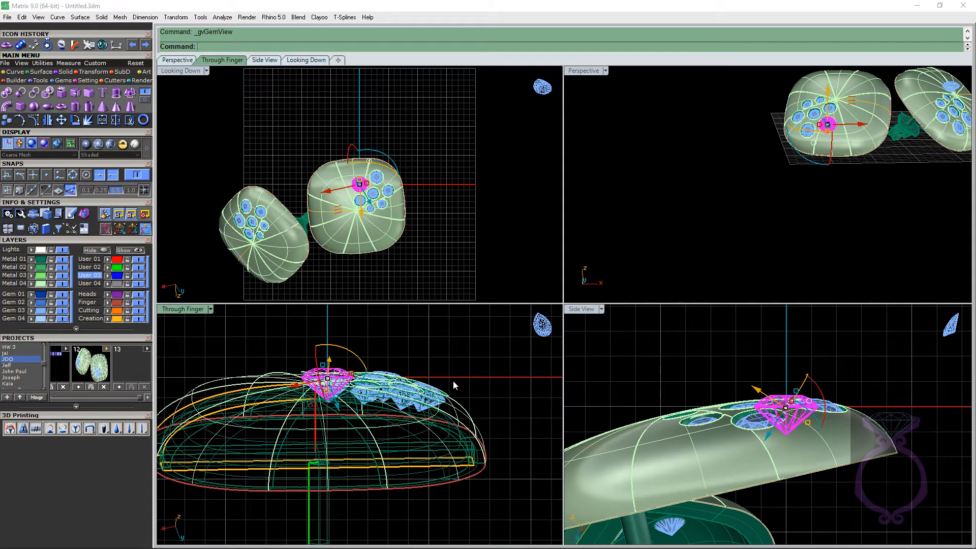
mouse_move(451, 379)
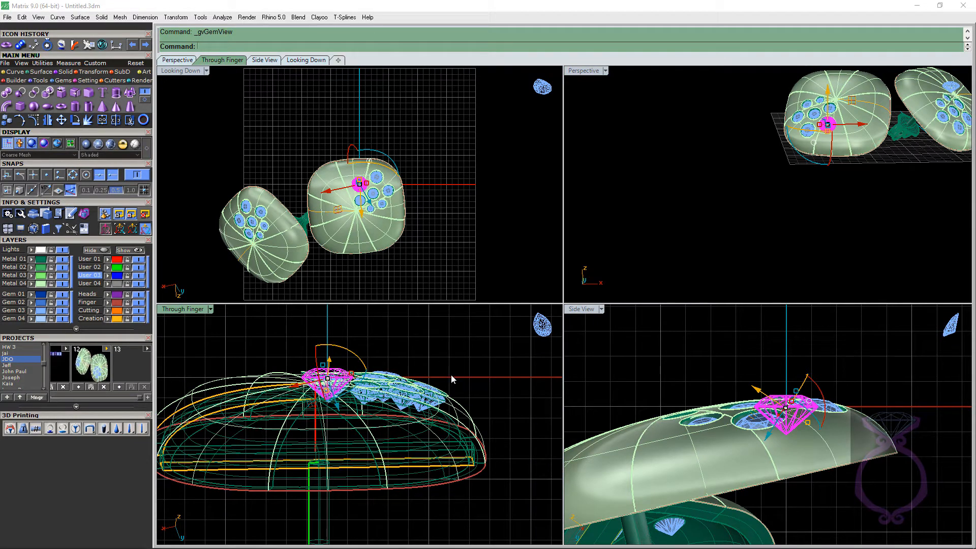
mouse_move(351, 230)
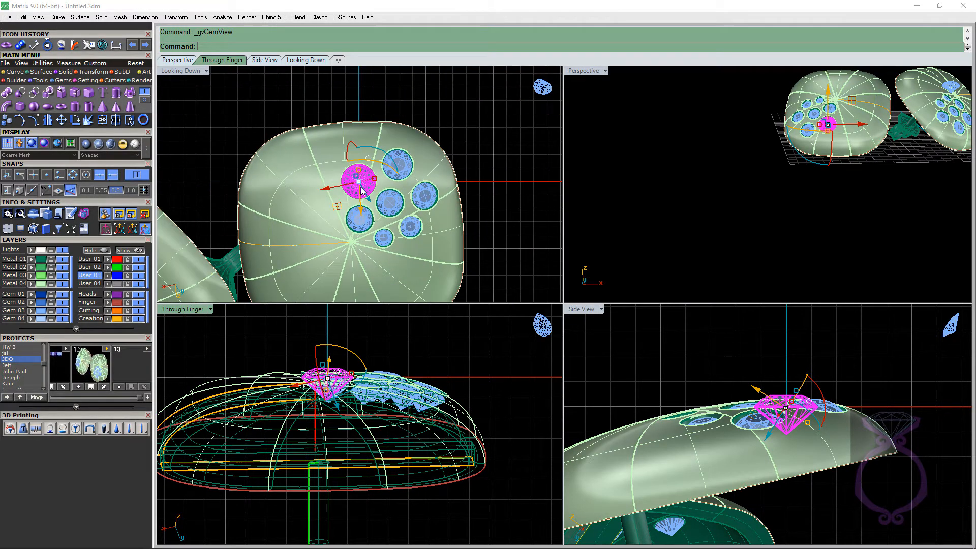
mouse_move(394, 194)
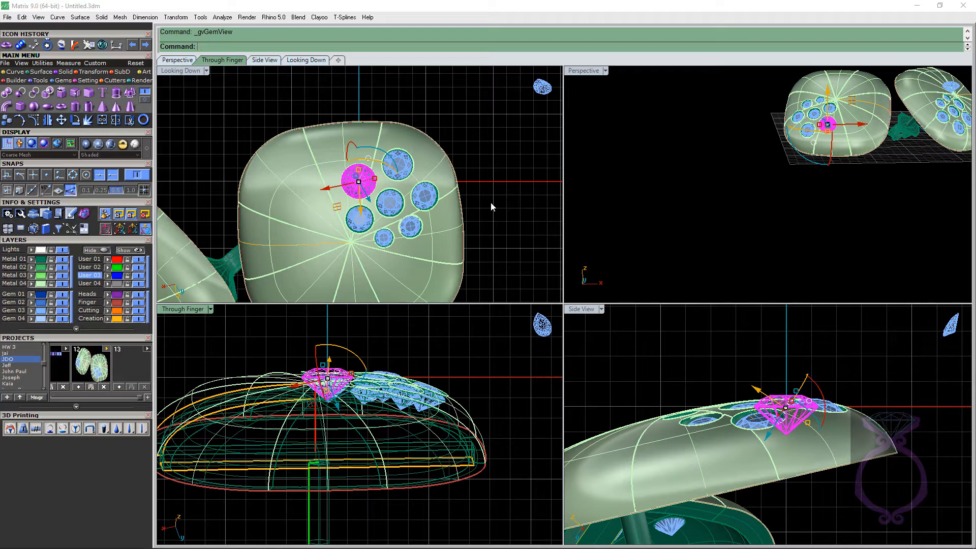
mouse_move(495, 190)
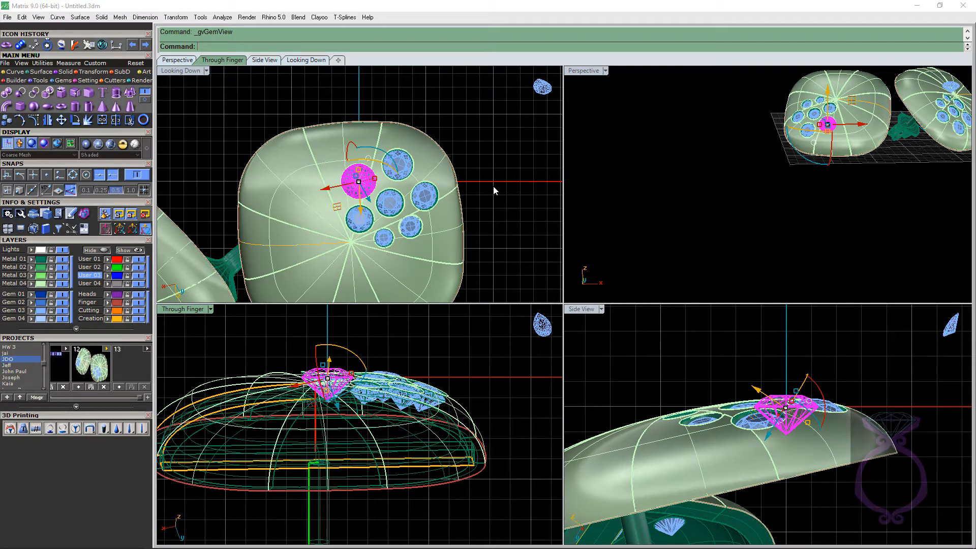
mouse_move(352, 187)
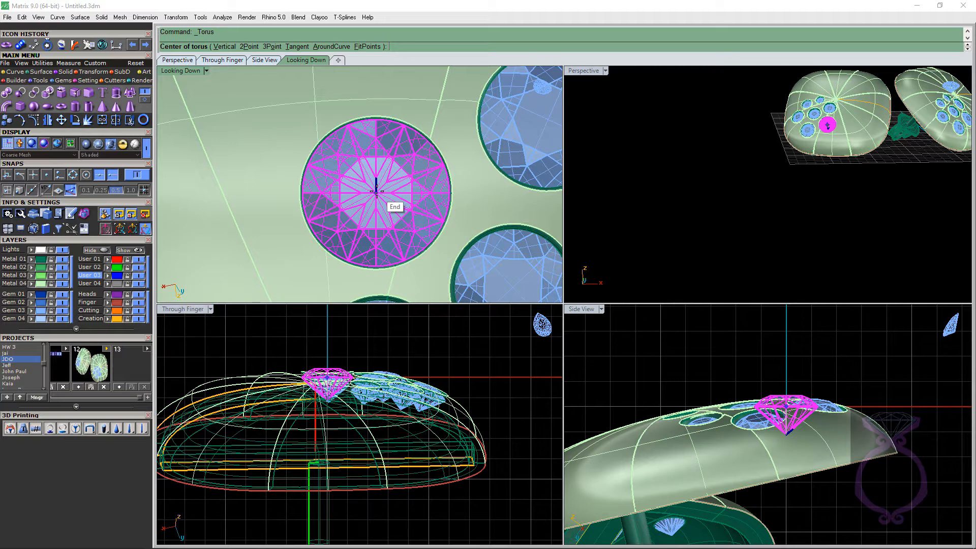
Centre the torus on the stone's tip and toggle FixInnerDimension while sizing its second diameter.
left_click(376, 192)
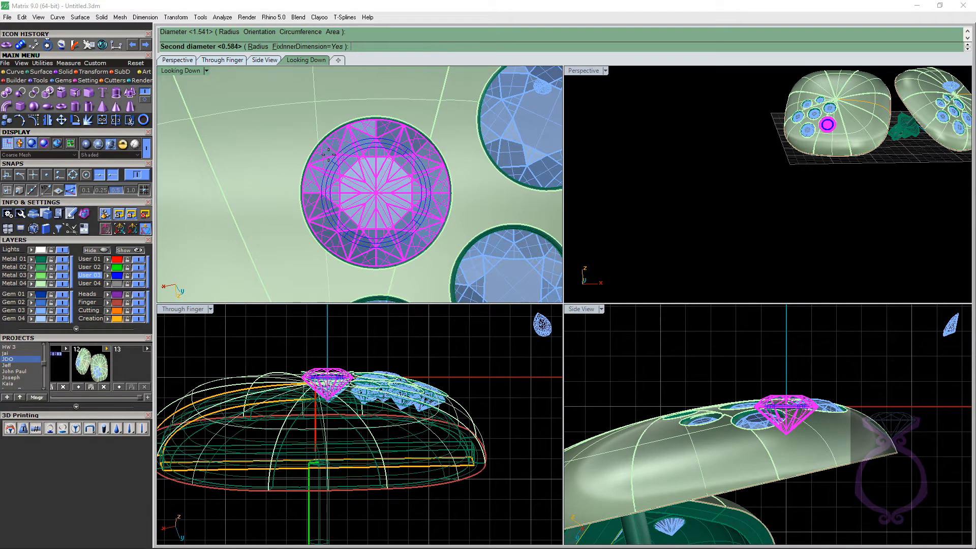
left_click(305, 46)
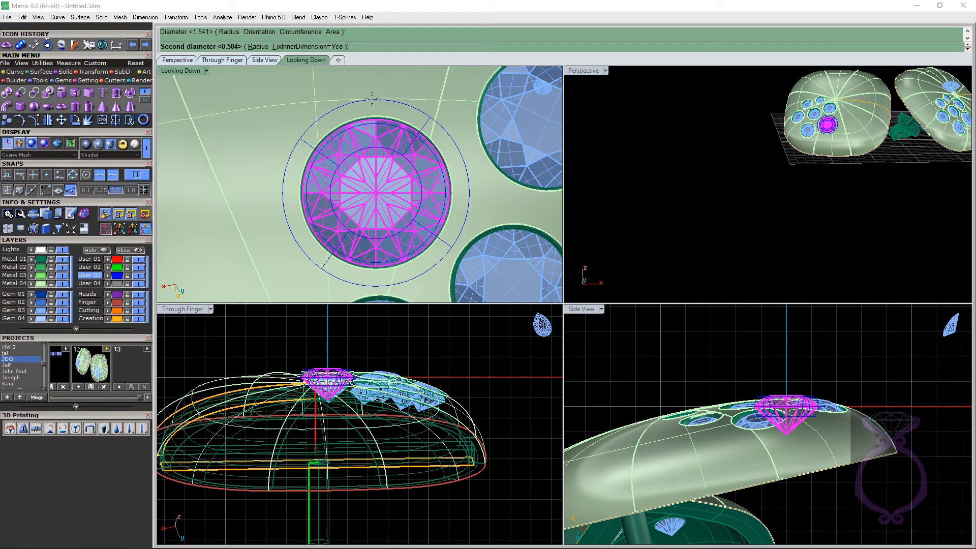
left_click(305, 46)
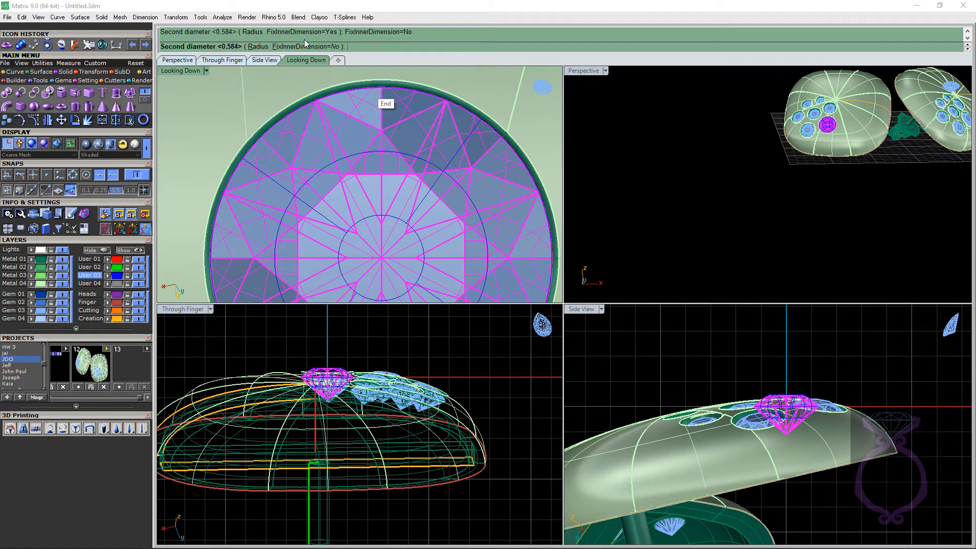
left_click(304, 46)
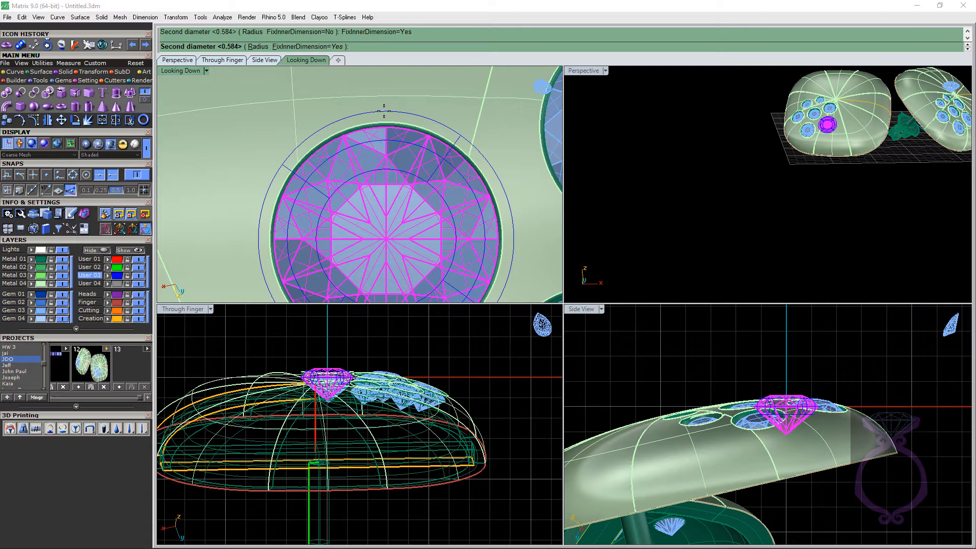
scroll("up", 3)
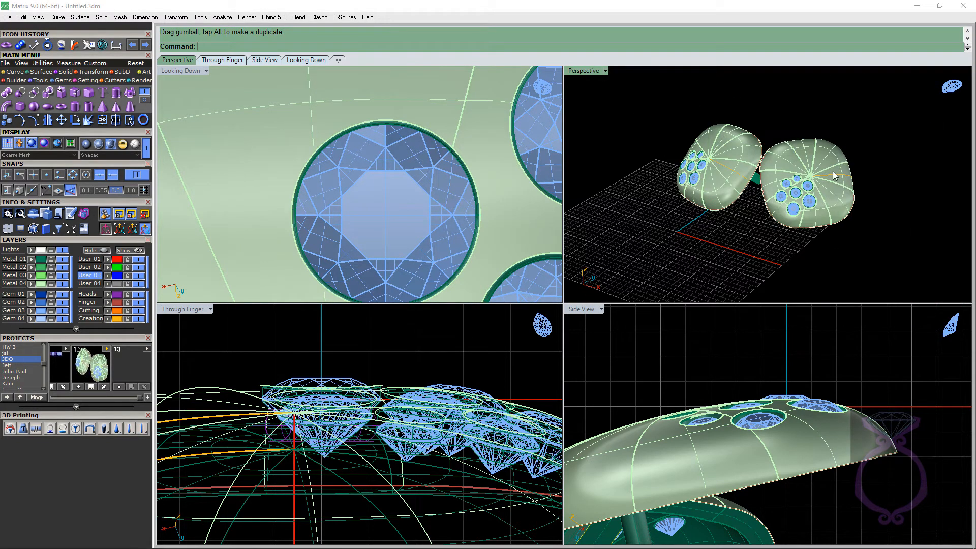
mouse_move(429, 181)
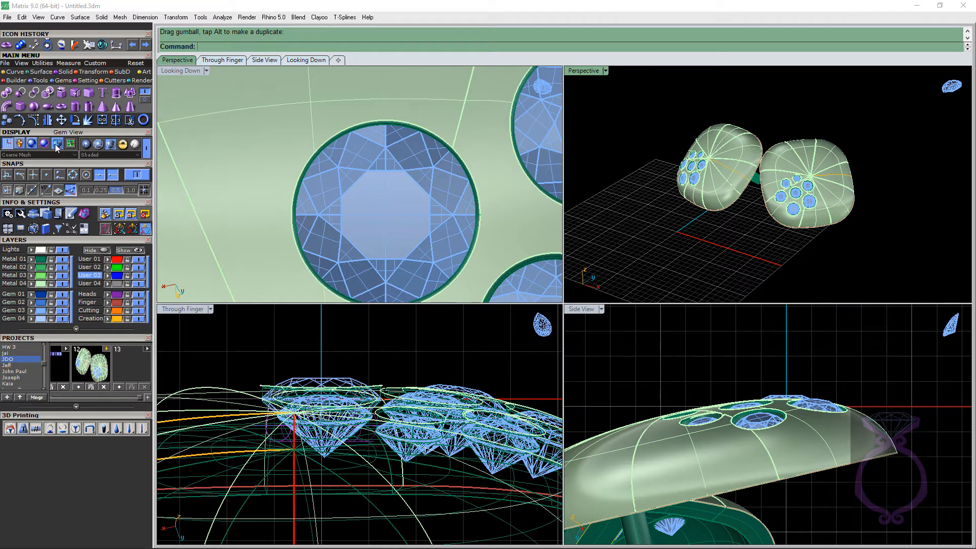
Turn on Gem View so both earrings' stones render realistically in the perspective view.
left_click(57, 144)
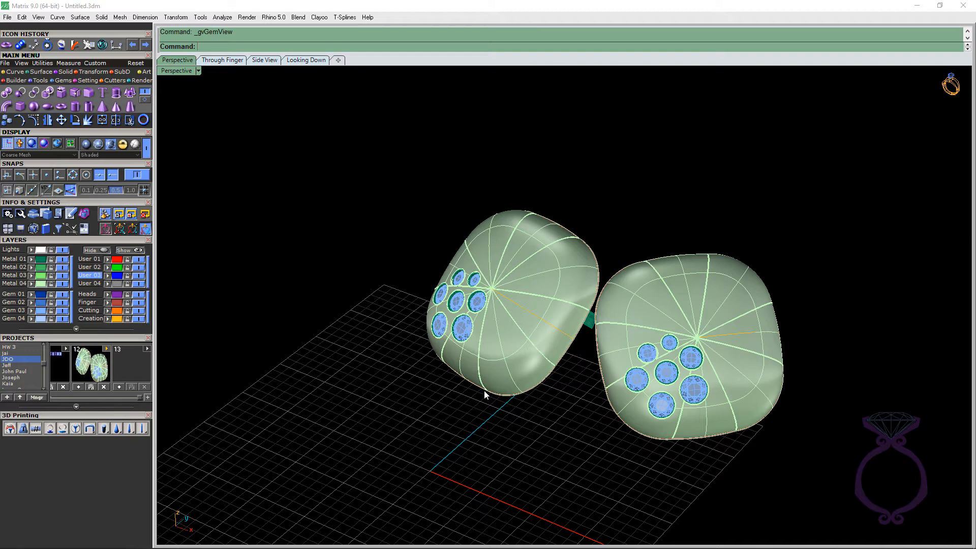
mouse_move(707, 386)
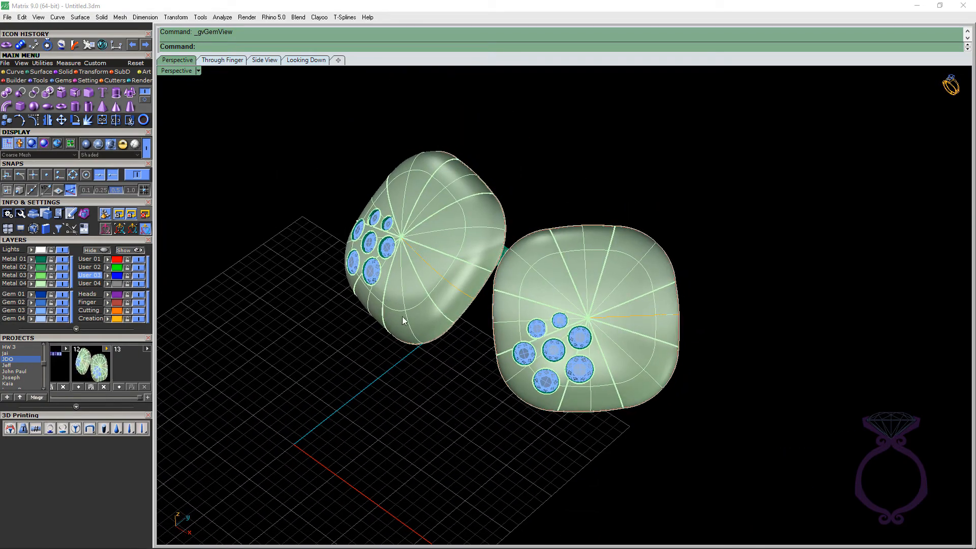
mouse_move(410, 324)
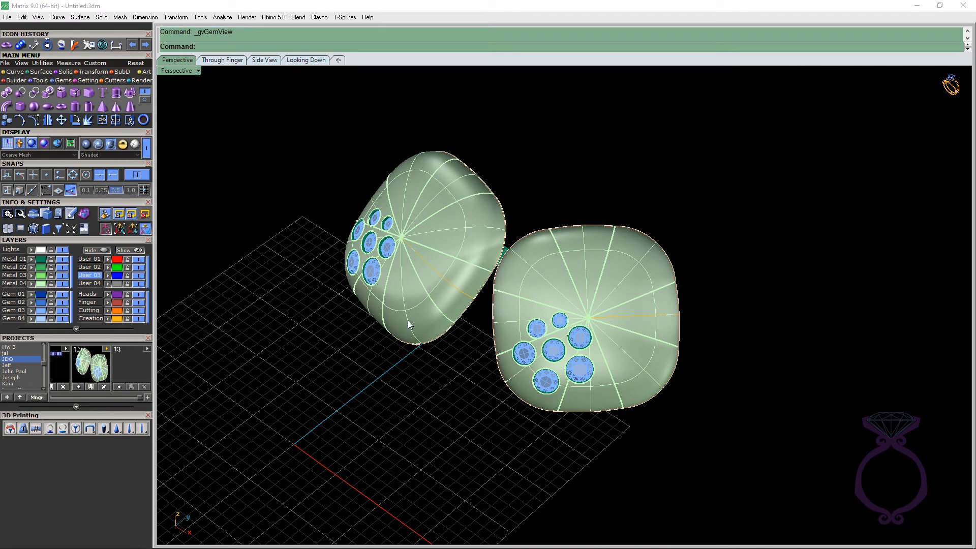